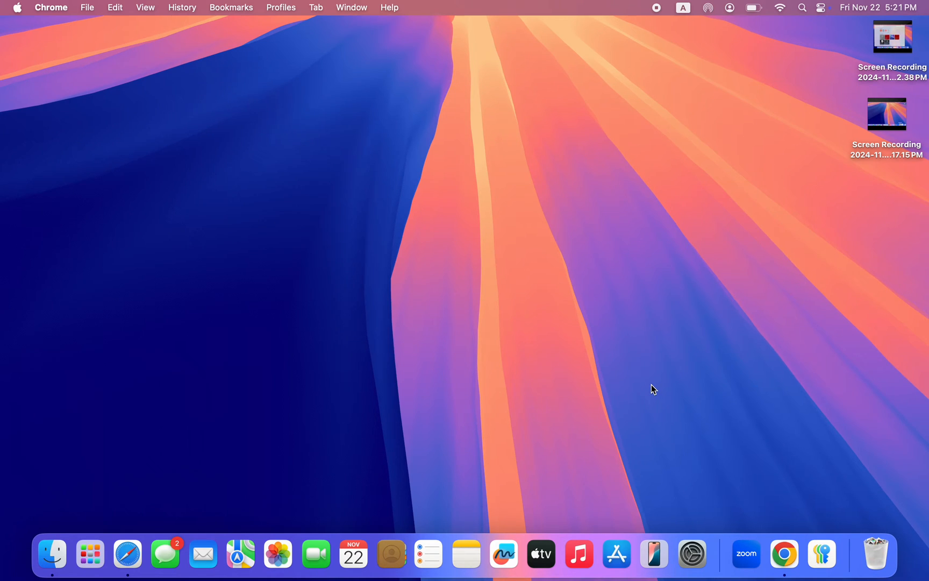
mouse_move(688, 173)
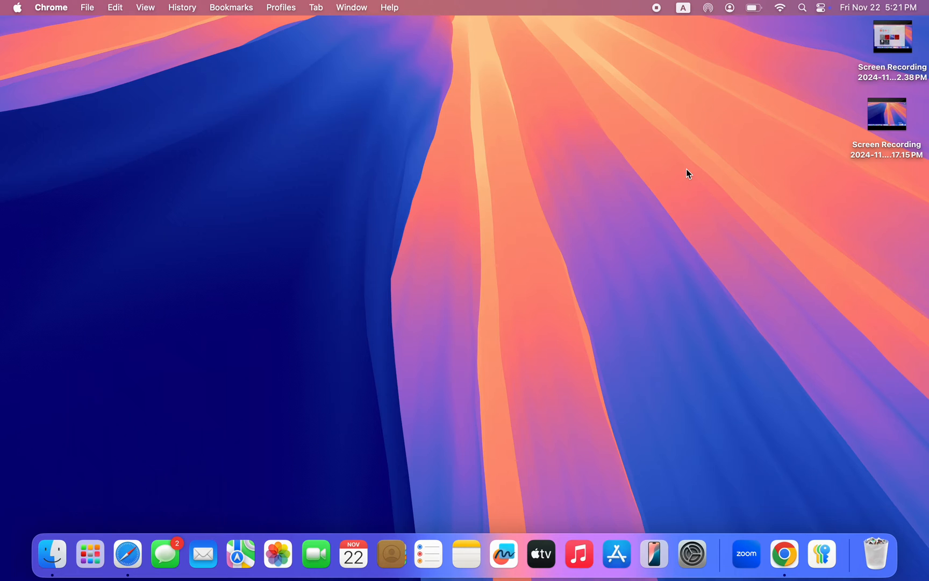
mouse_move(666, 182)
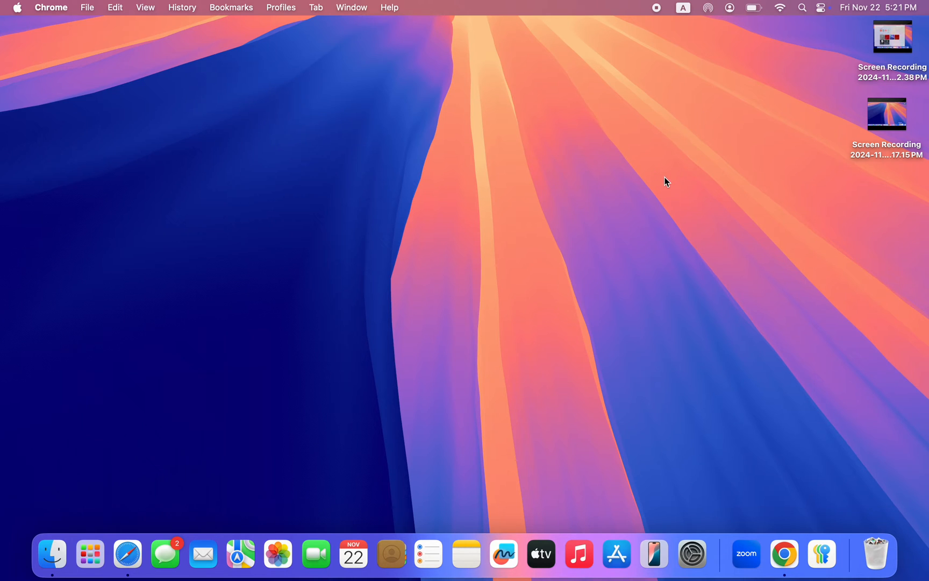
mouse_move(182, 495)
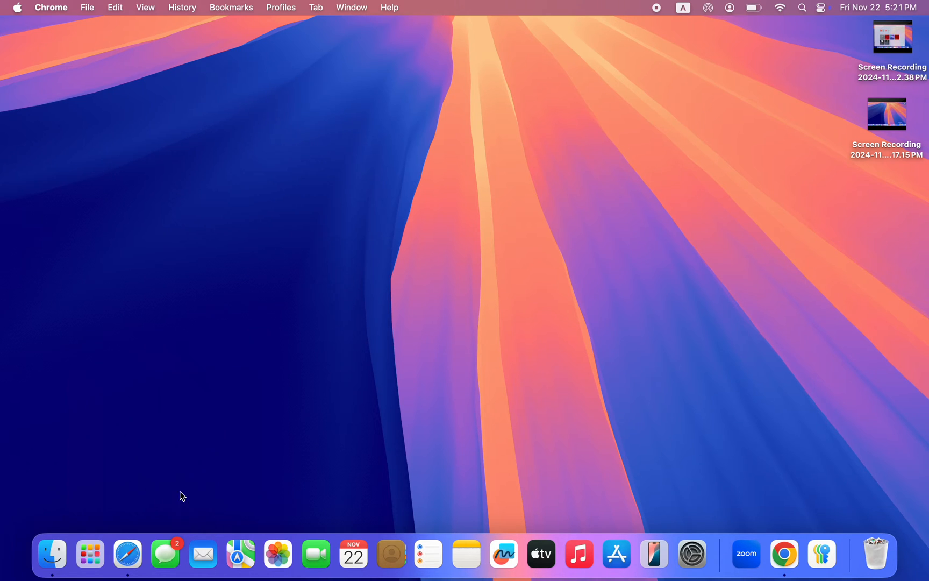
mouse_move(877, 542)
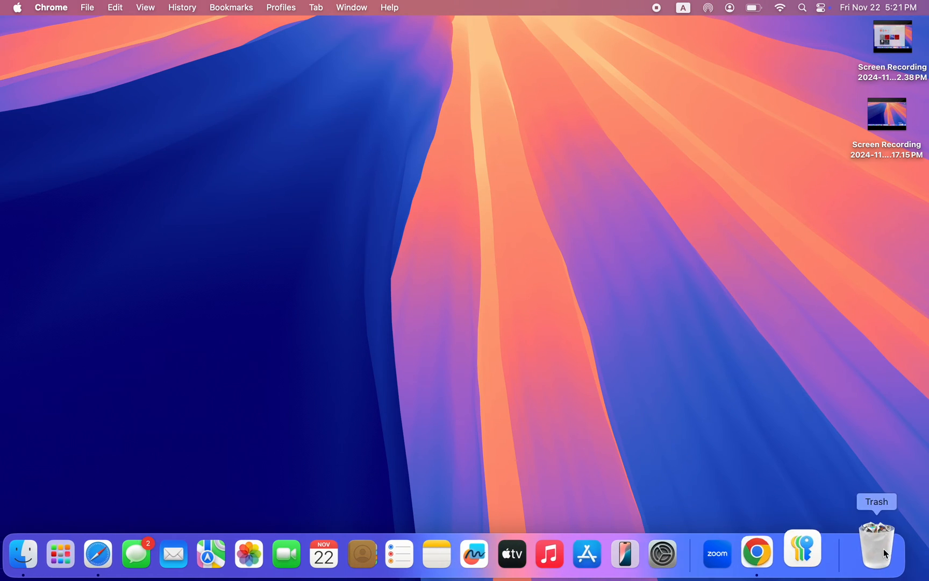
mouse_move(780, 544)
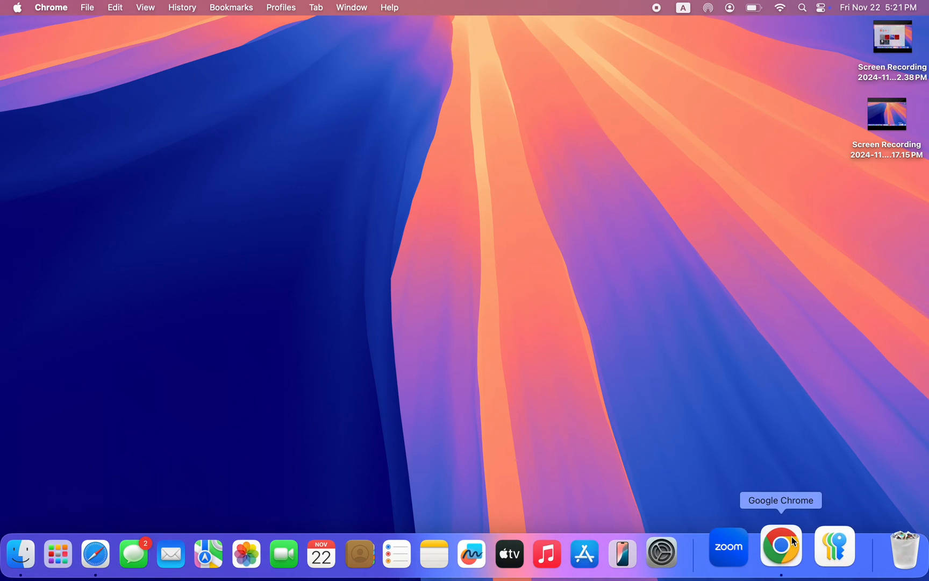
Launch Chrome as the test profile and show the Google apps list on the New Tab page.
click(781, 545)
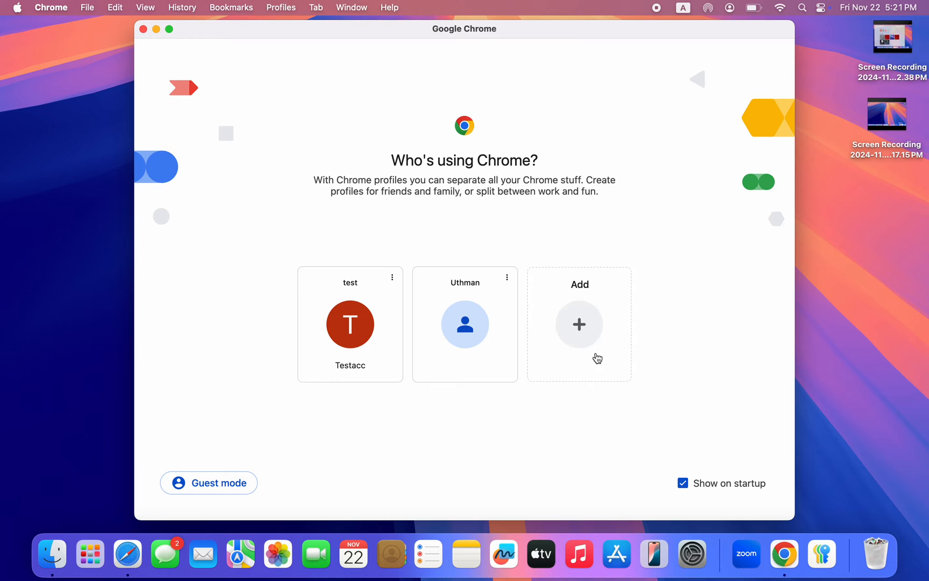
click(349, 324)
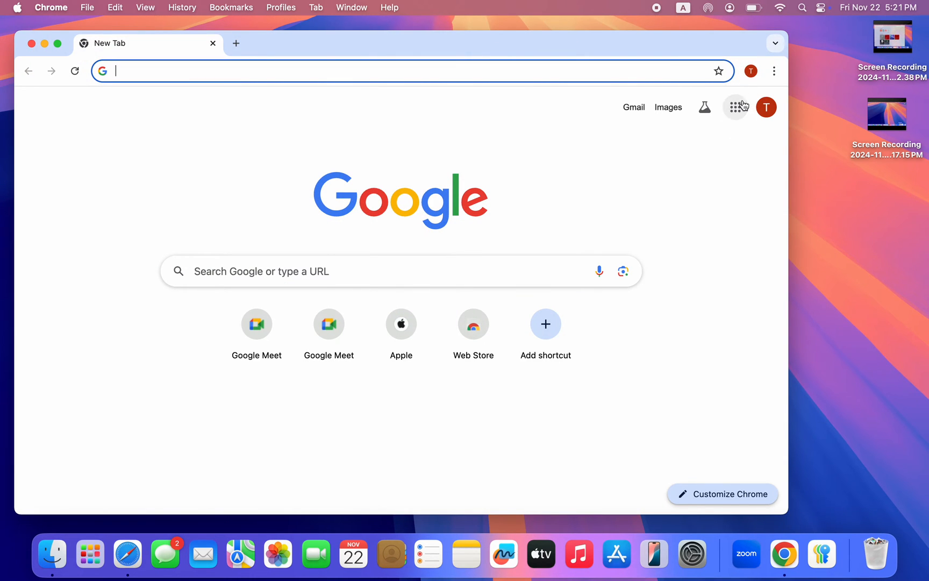
mouse_move(735, 107)
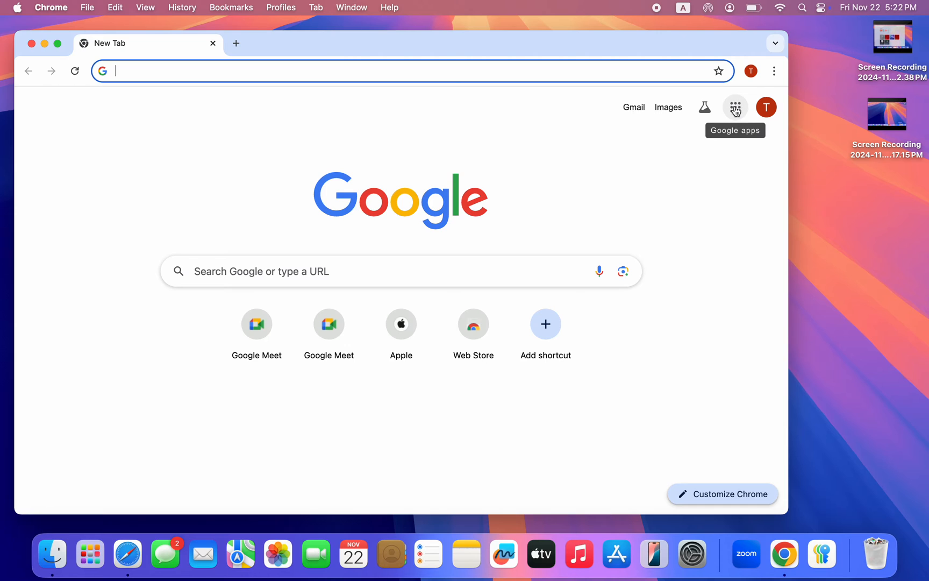
click(734, 108)
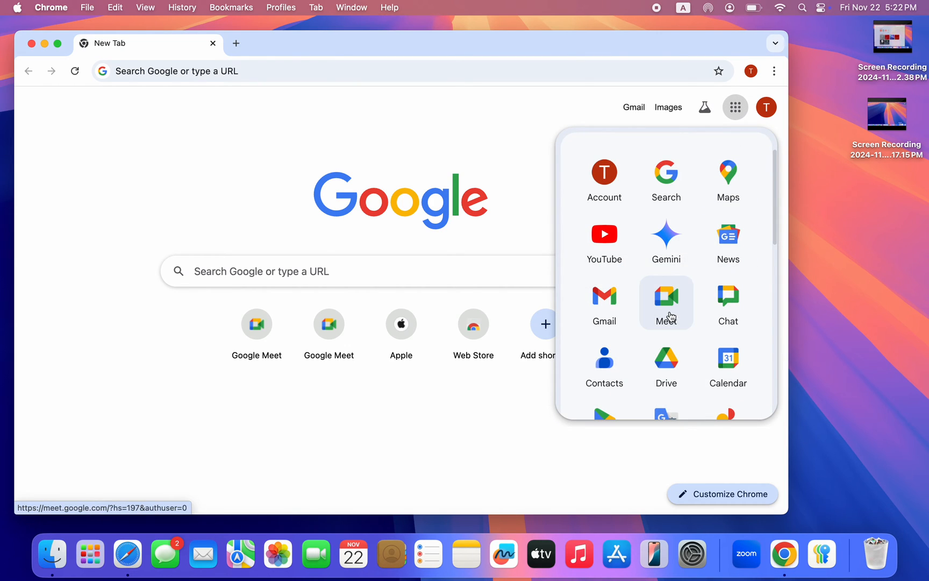
mouse_move(728, 297)
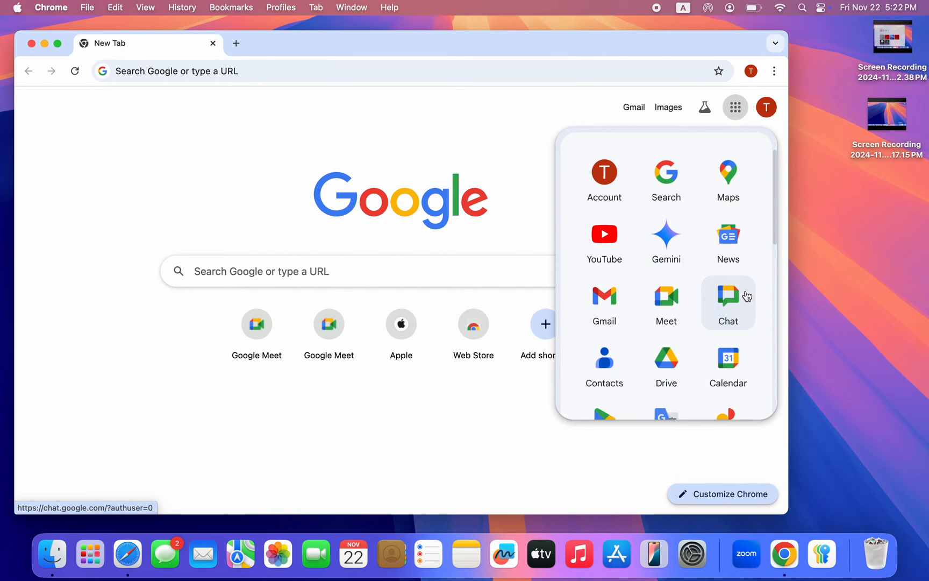
Go to Google Chat's home page and start installing it as an app from the address bar.
click(728, 299)
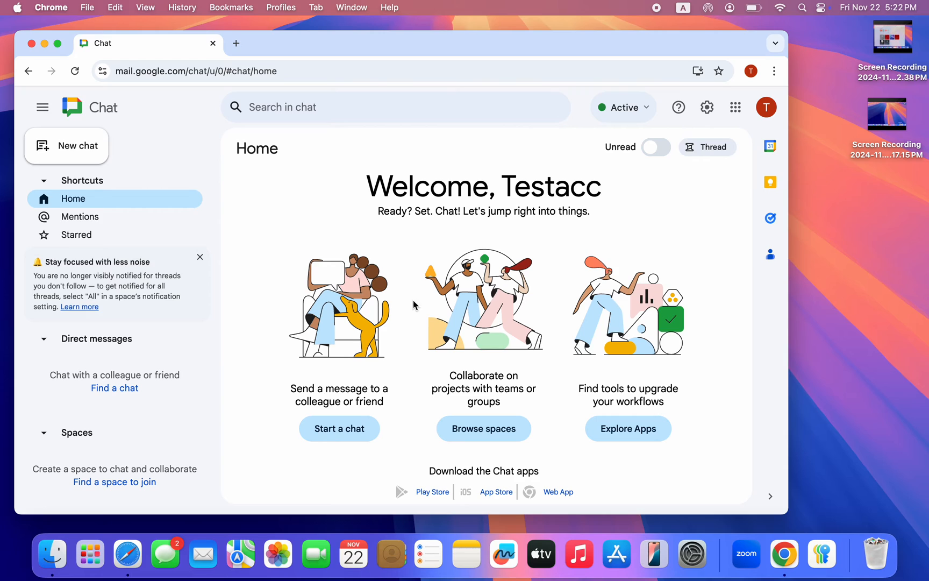
mouse_move(470, 370)
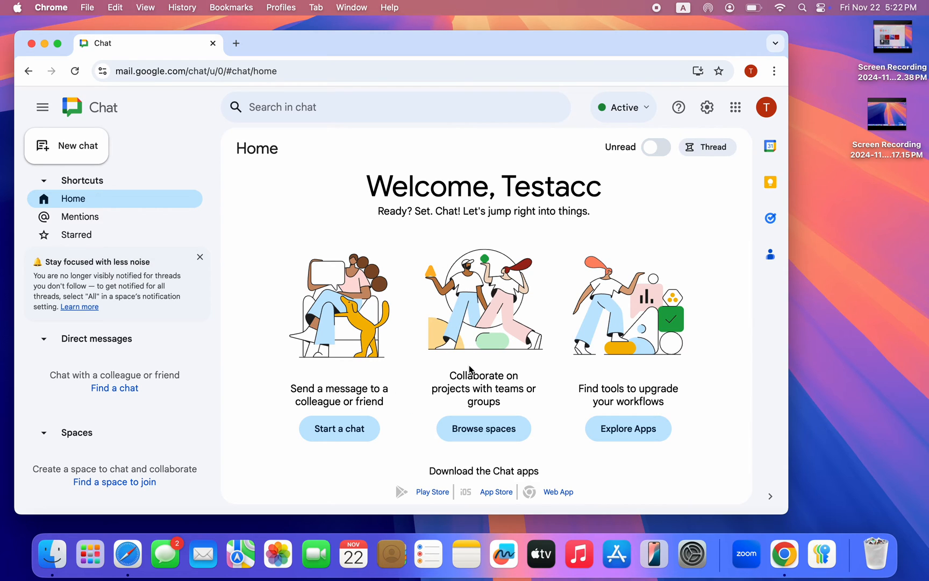
mouse_move(678, 53)
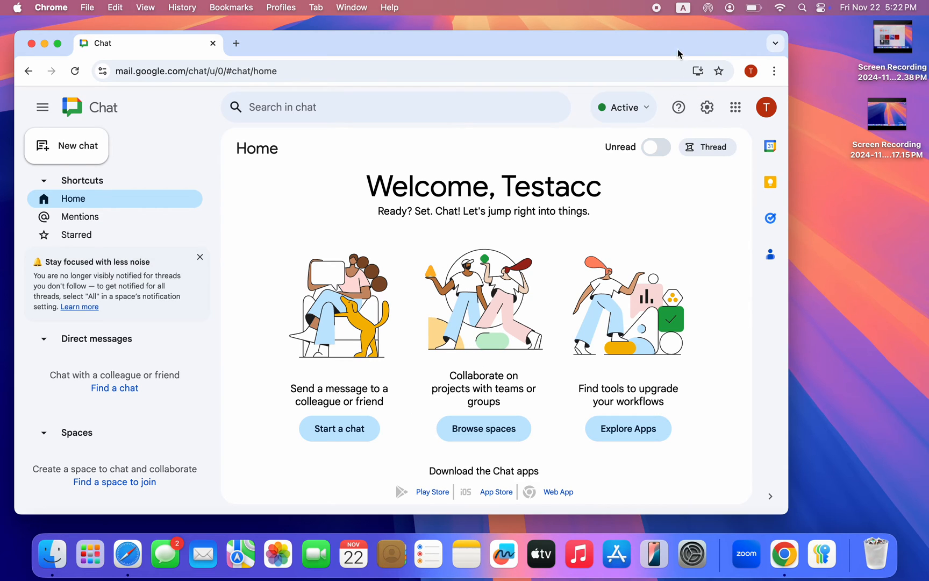
mouse_move(687, 74)
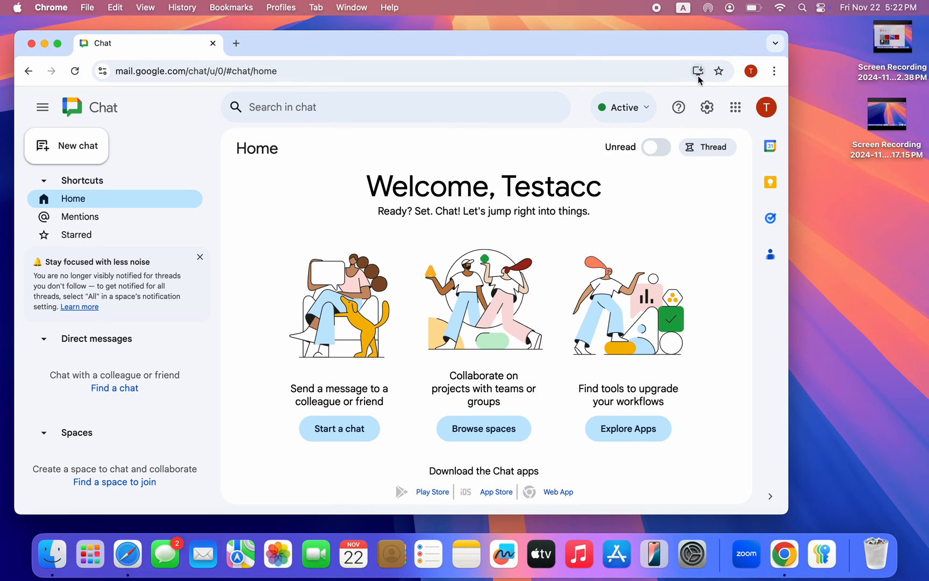
mouse_move(695, 87)
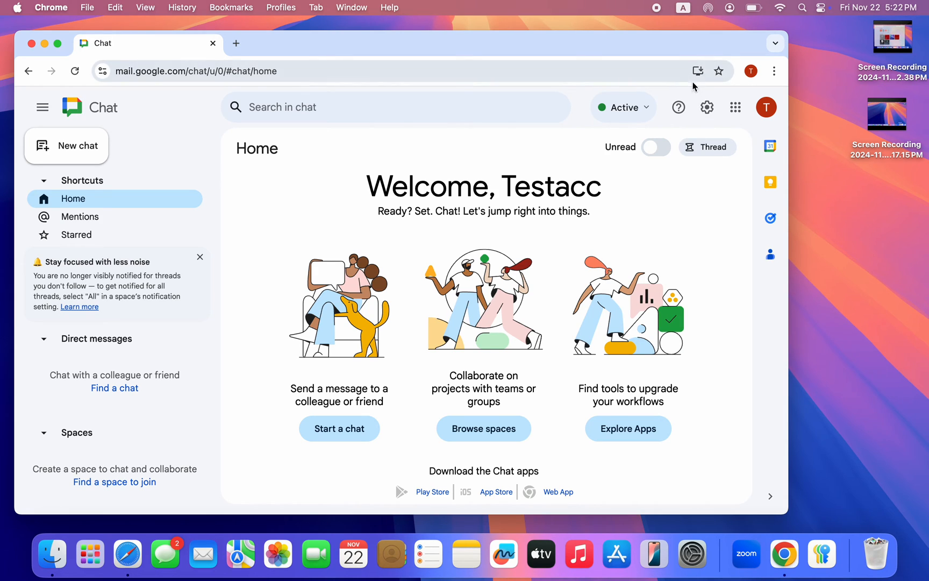
click(698, 71)
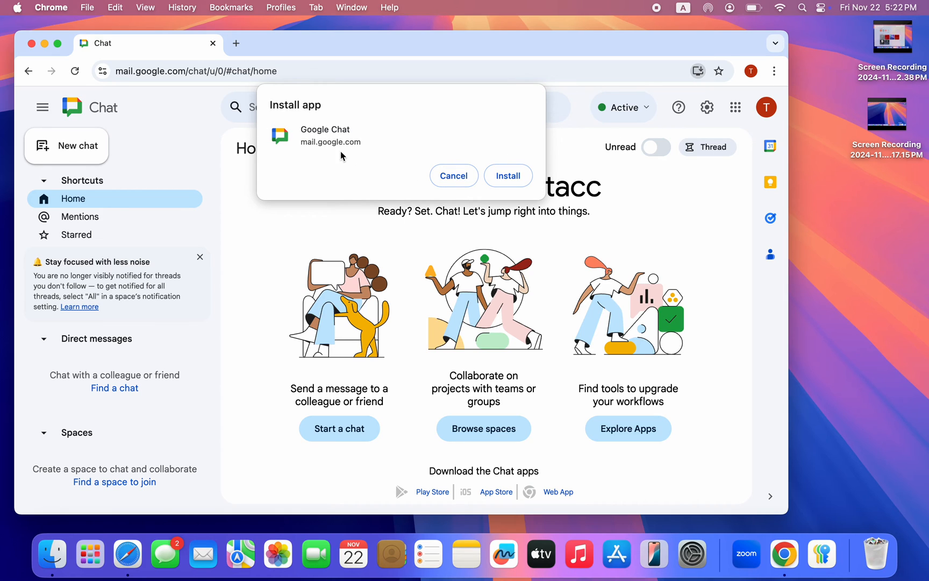
mouse_move(363, 141)
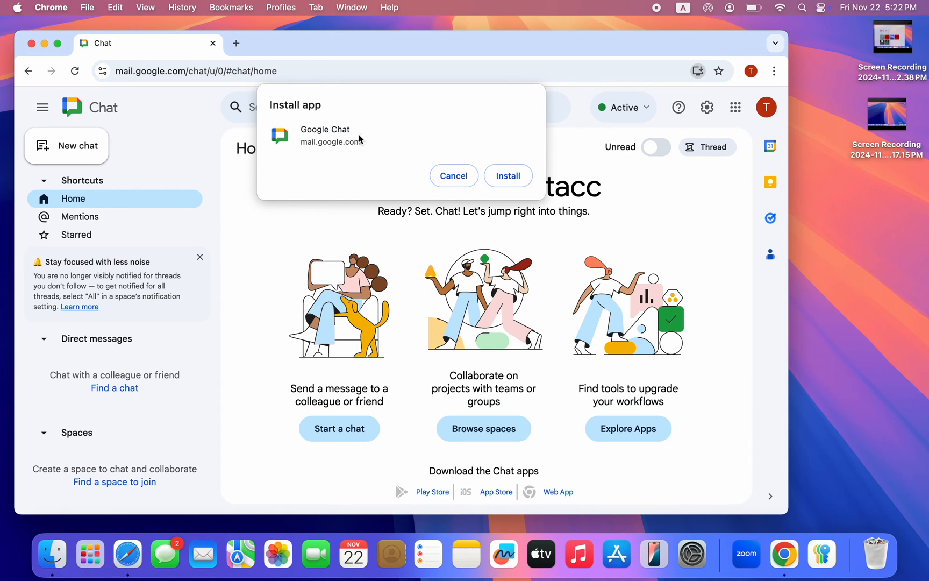
Confirm installing Google Chat so it appears in Finder's Chrome Apps folder and Launchpad.
click(507, 176)
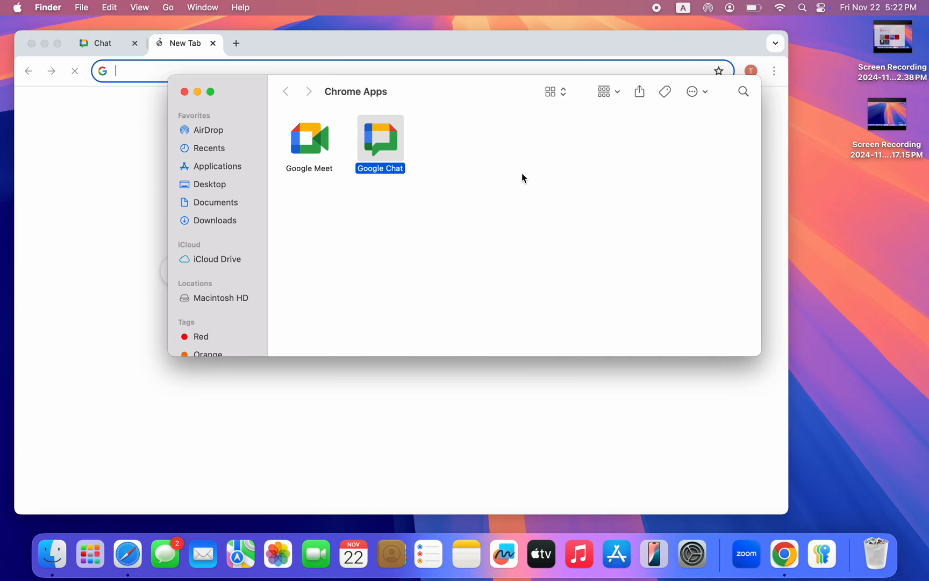
double_click(379, 137)
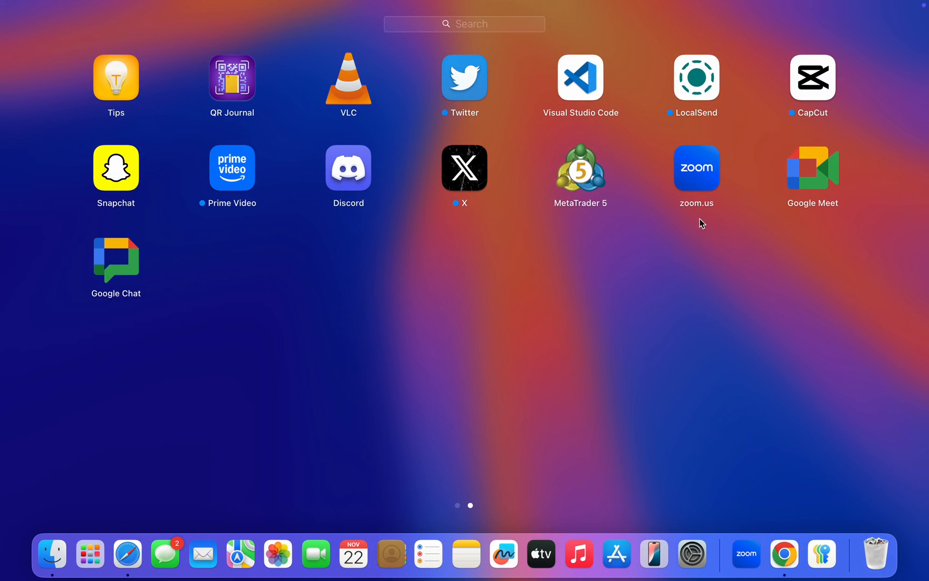
Launch the installed Google Chat from Launchpad in its own standalone window.
click(116, 251)
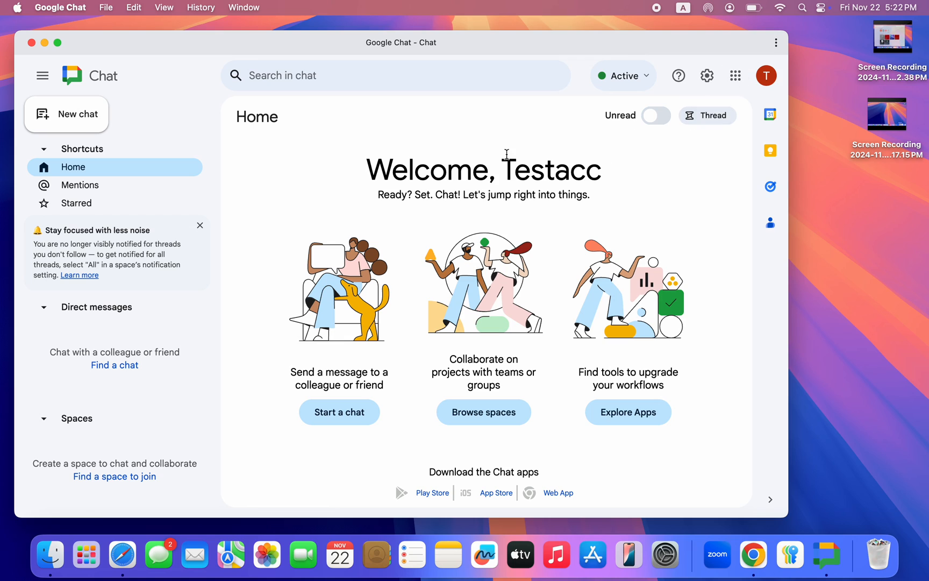
mouse_move(667, 11)
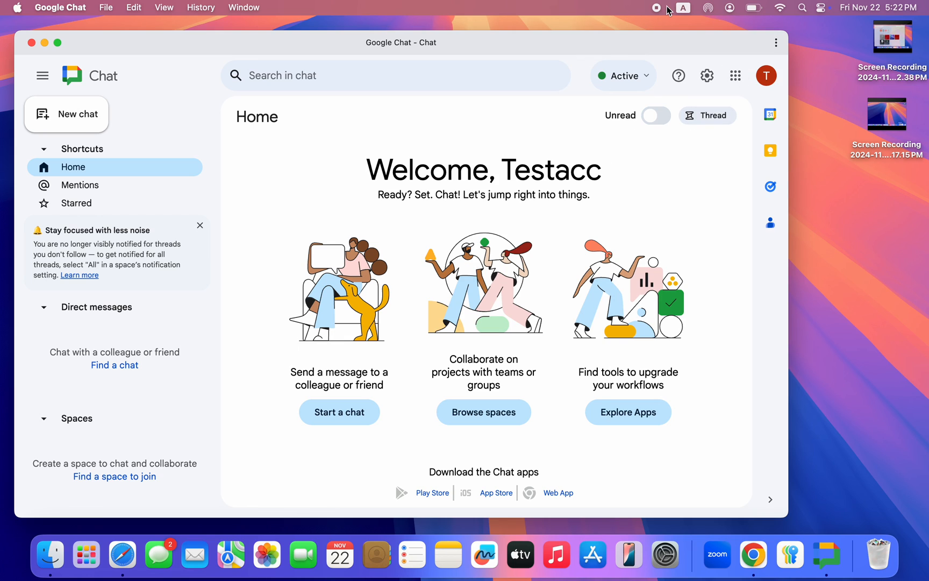